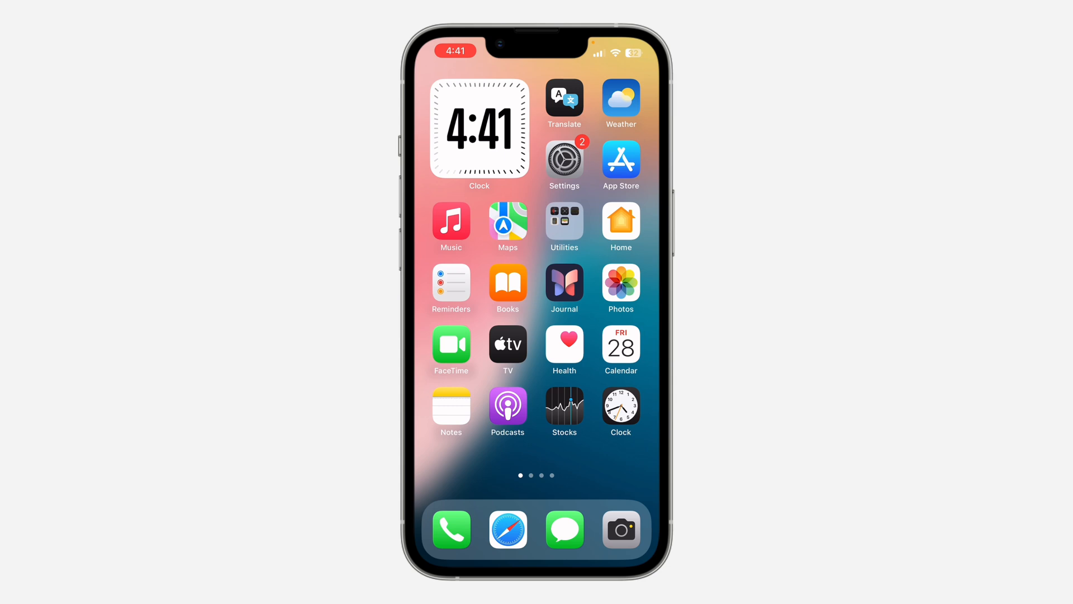
Launch YouTube from the second home screen page and show the You profile page
scroll("left", 3)
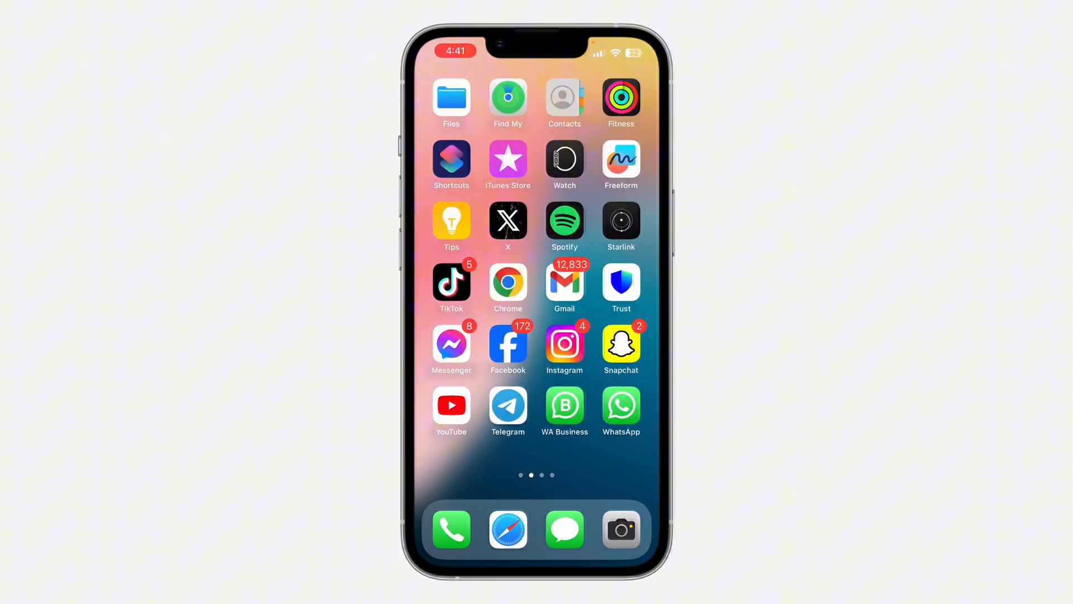
left_click(452, 414)
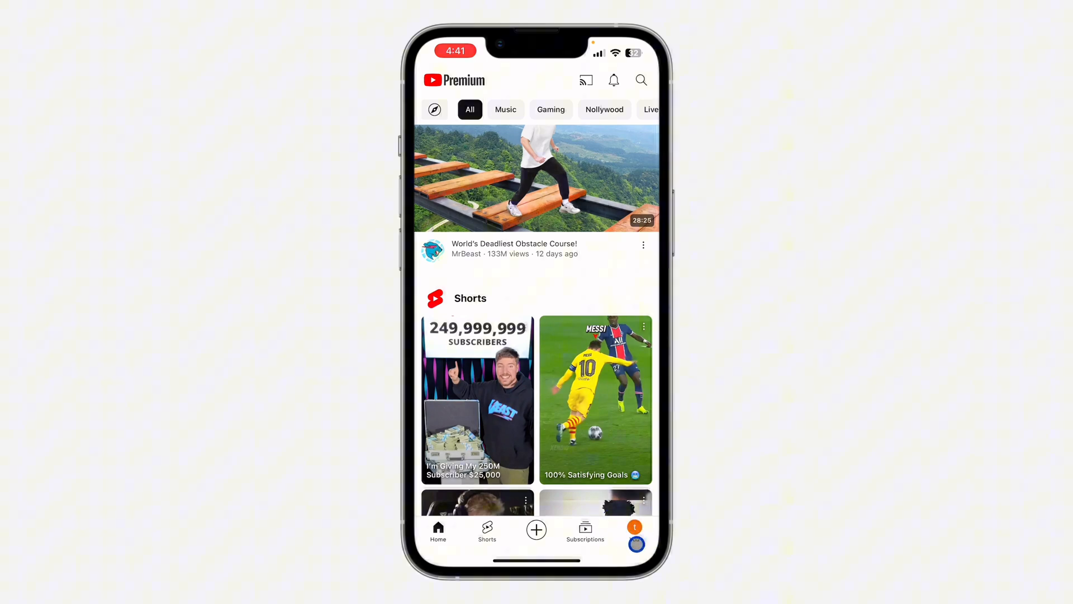
left_click(634, 530)
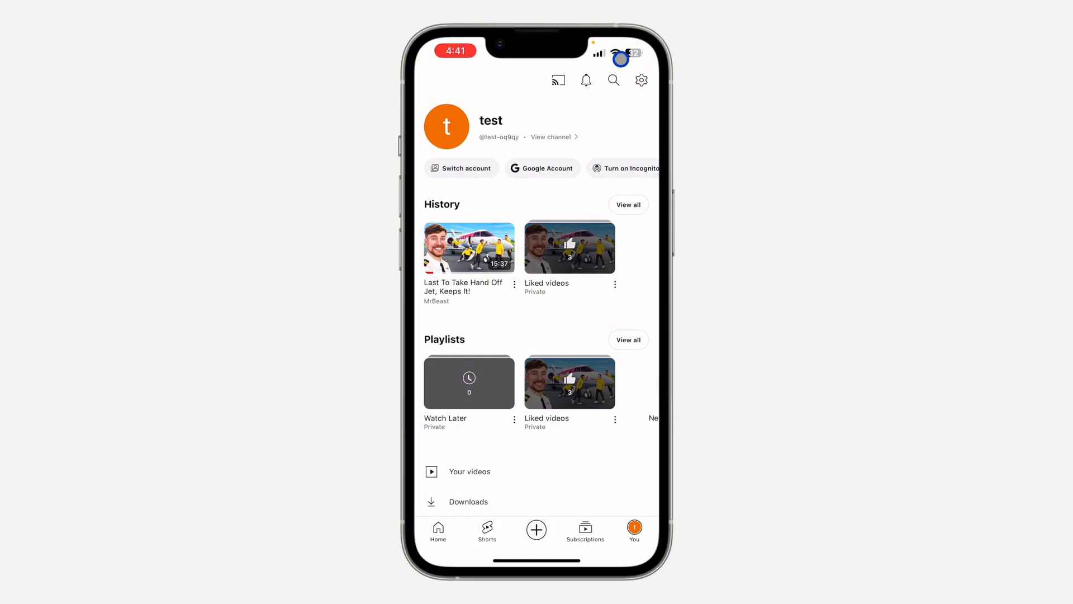
Go into Settings and then the Background & downloads preferences
left_click(641, 80)
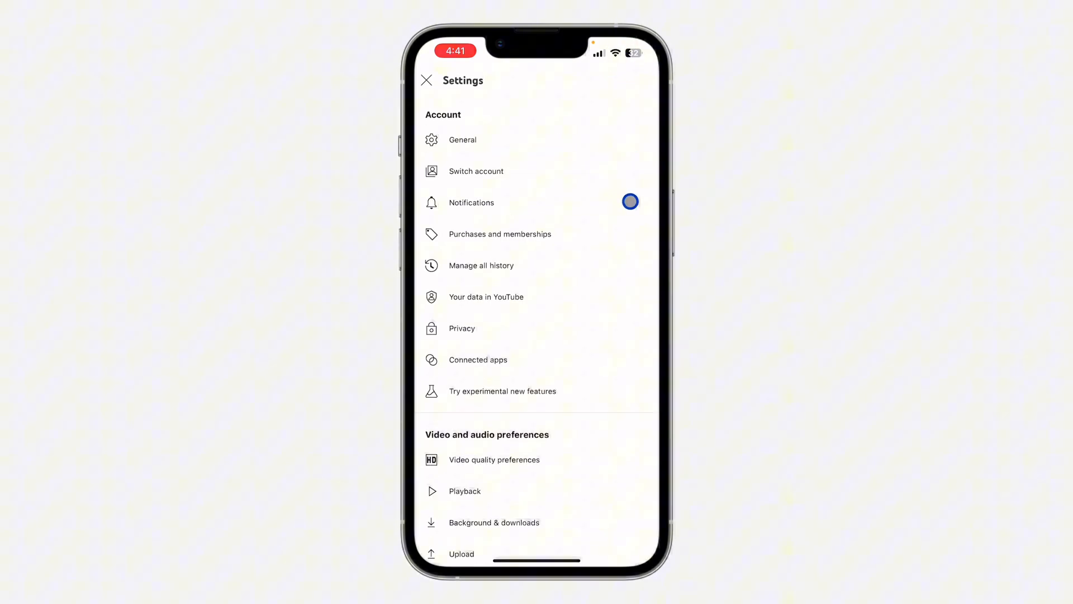
mouse_move(609, 288)
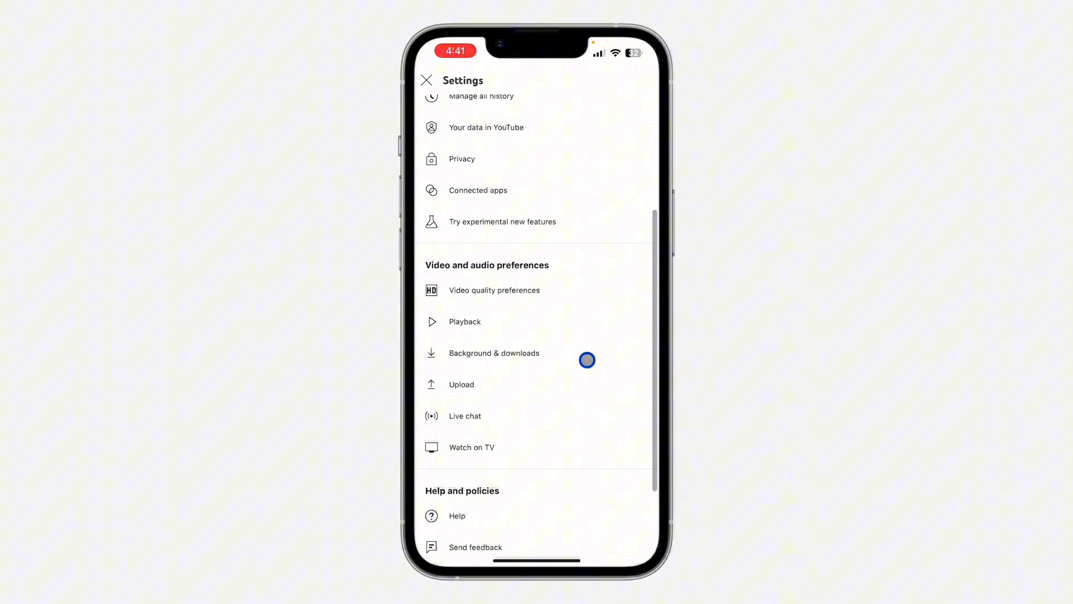
left_click(494, 353)
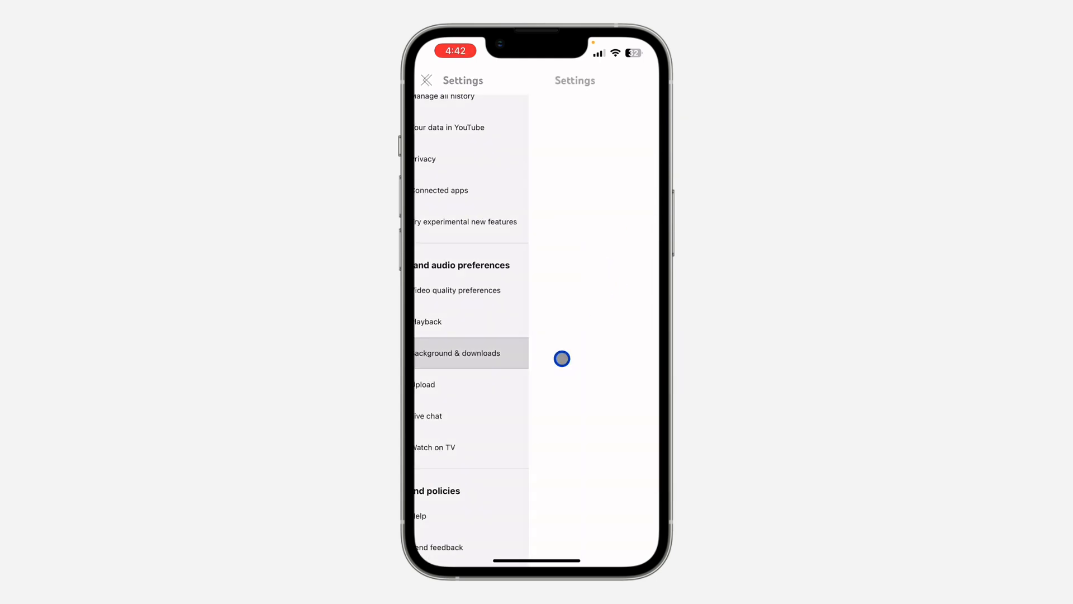
Show the Download quality options list, with Low (144p) currently selected
left_click(457, 353)
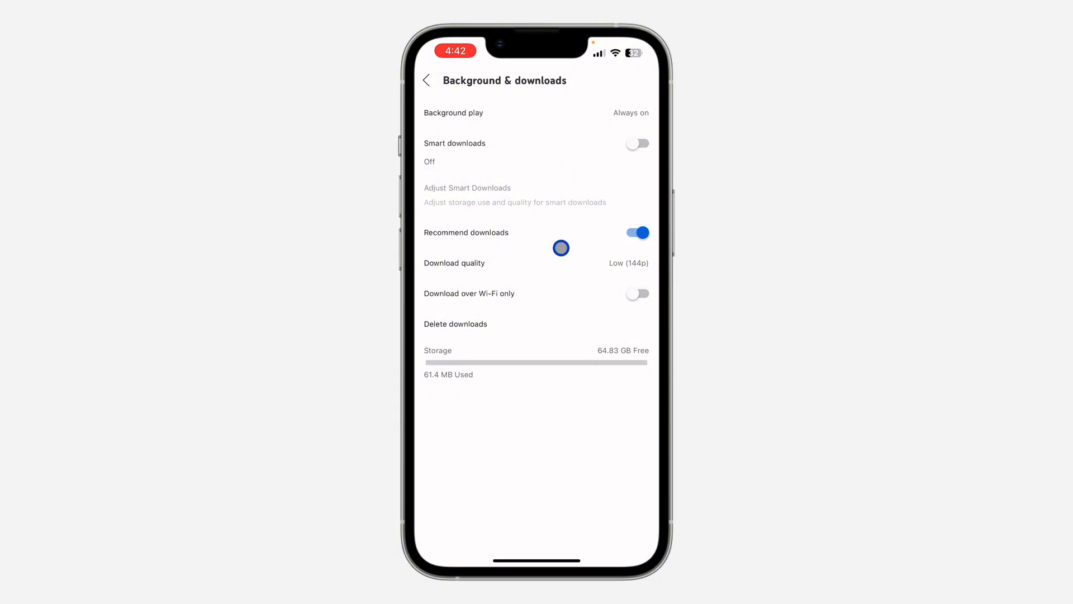
mouse_move(546, 262)
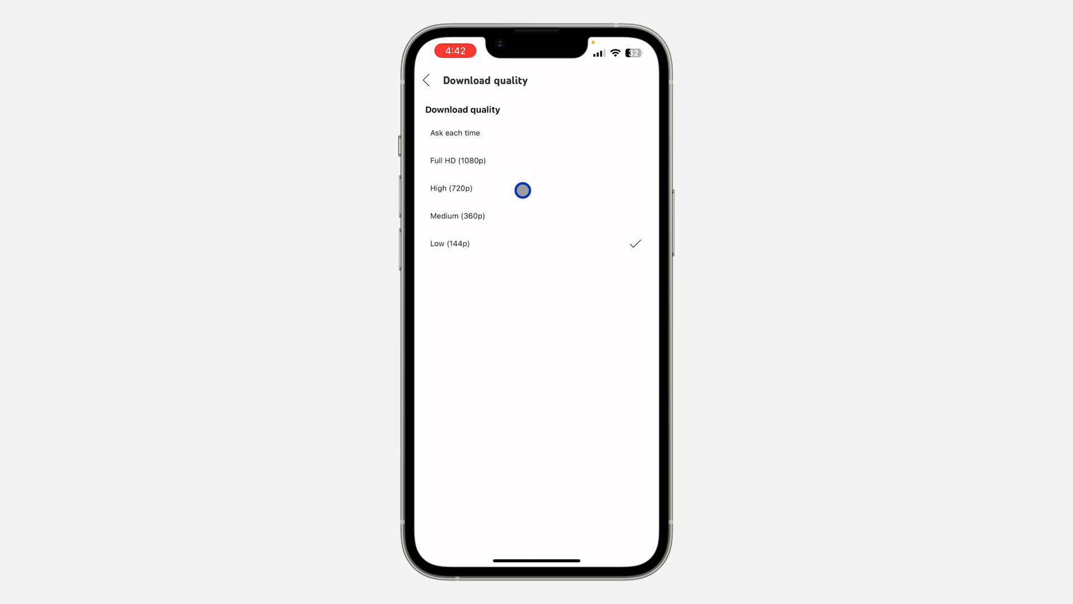
Keep Low (144p), back out of Settings and return to the Home feed
left_click(514, 160)
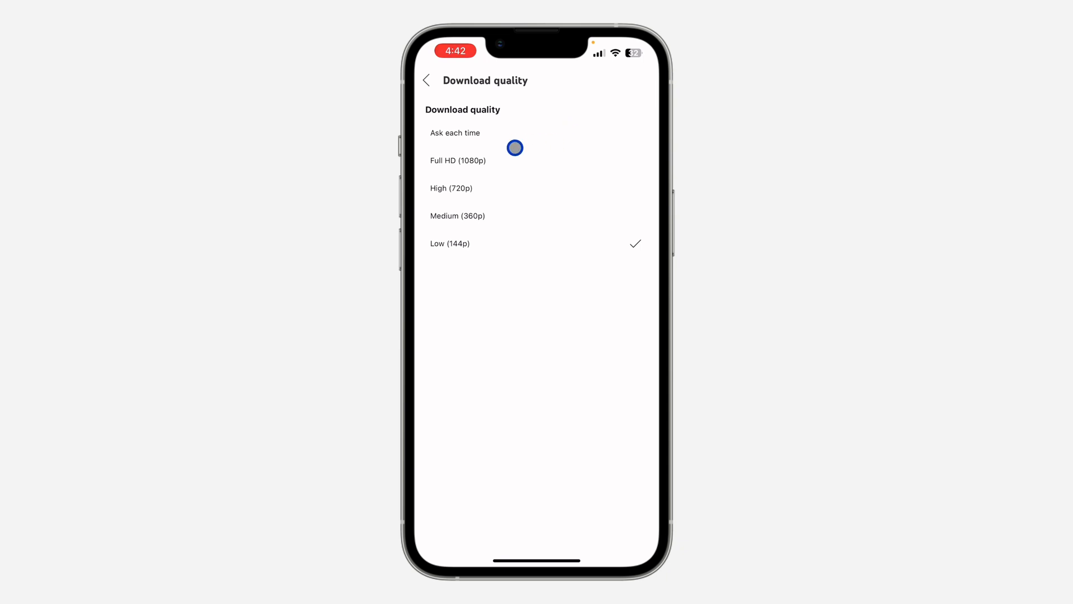
left_click(425, 80)
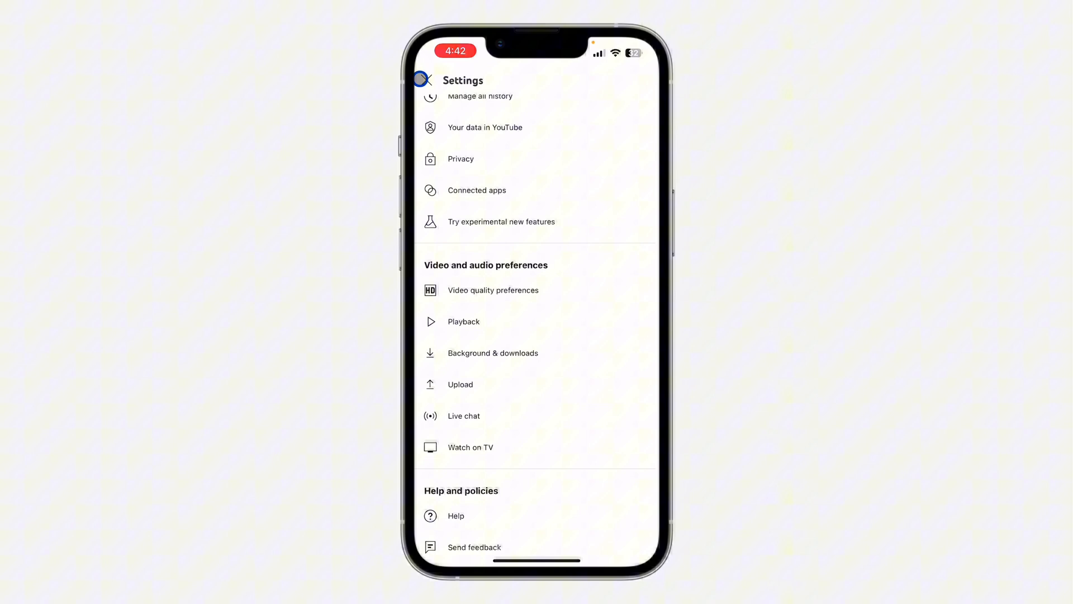
left_click(421, 80)
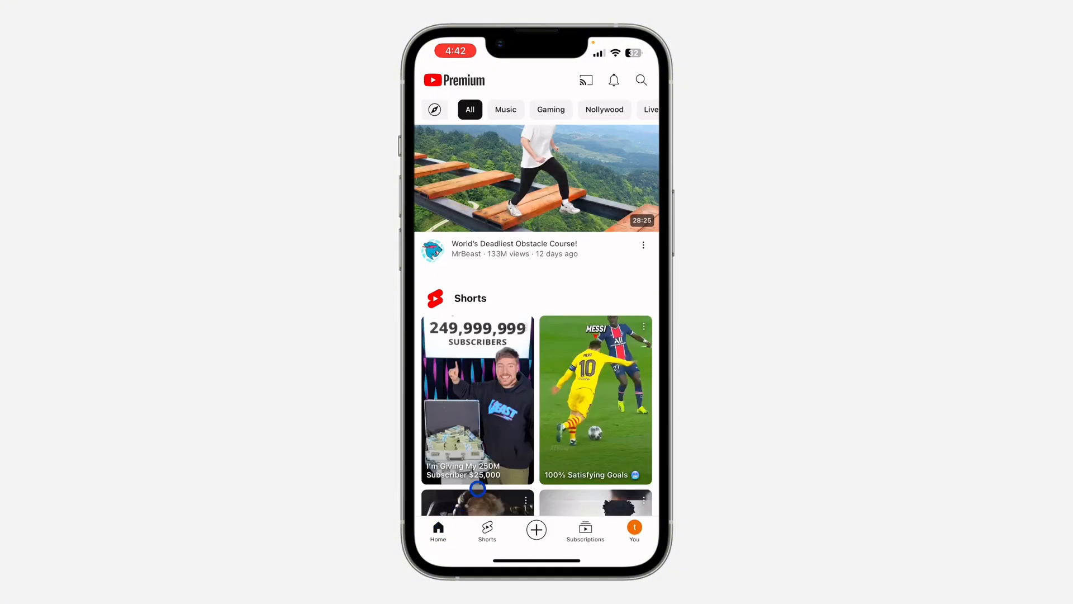